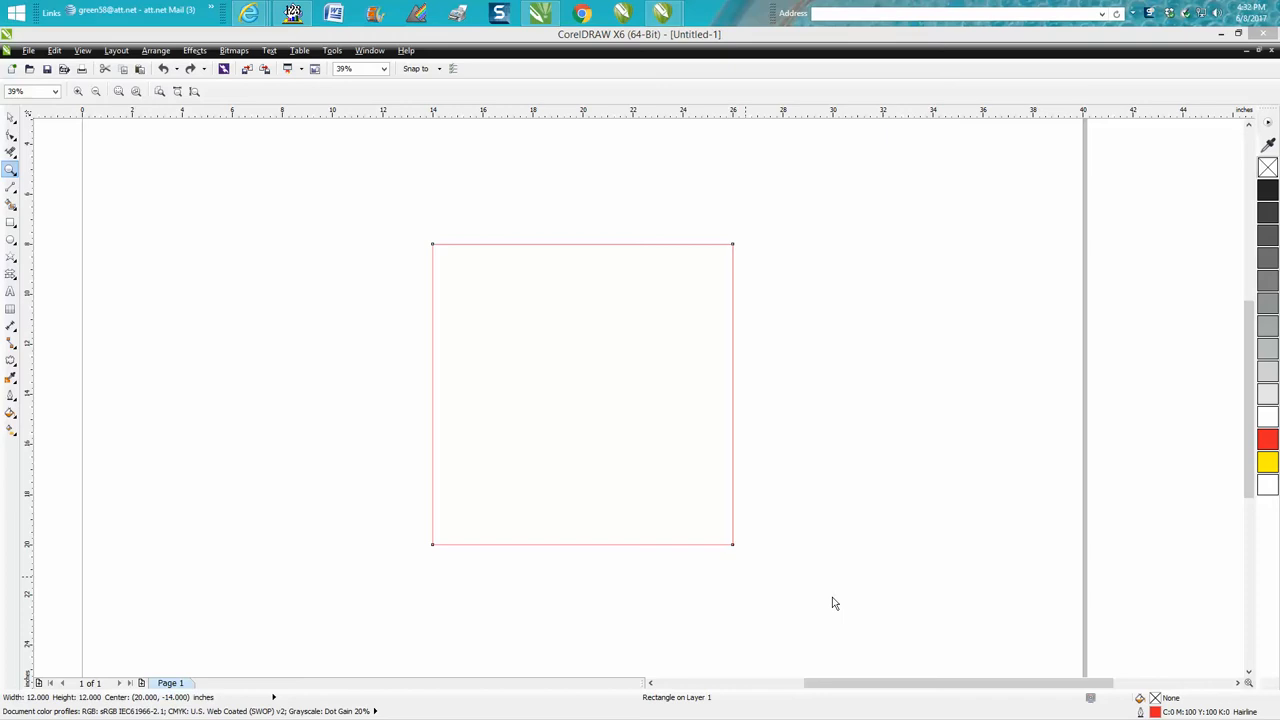
mouse_move(50, 204)
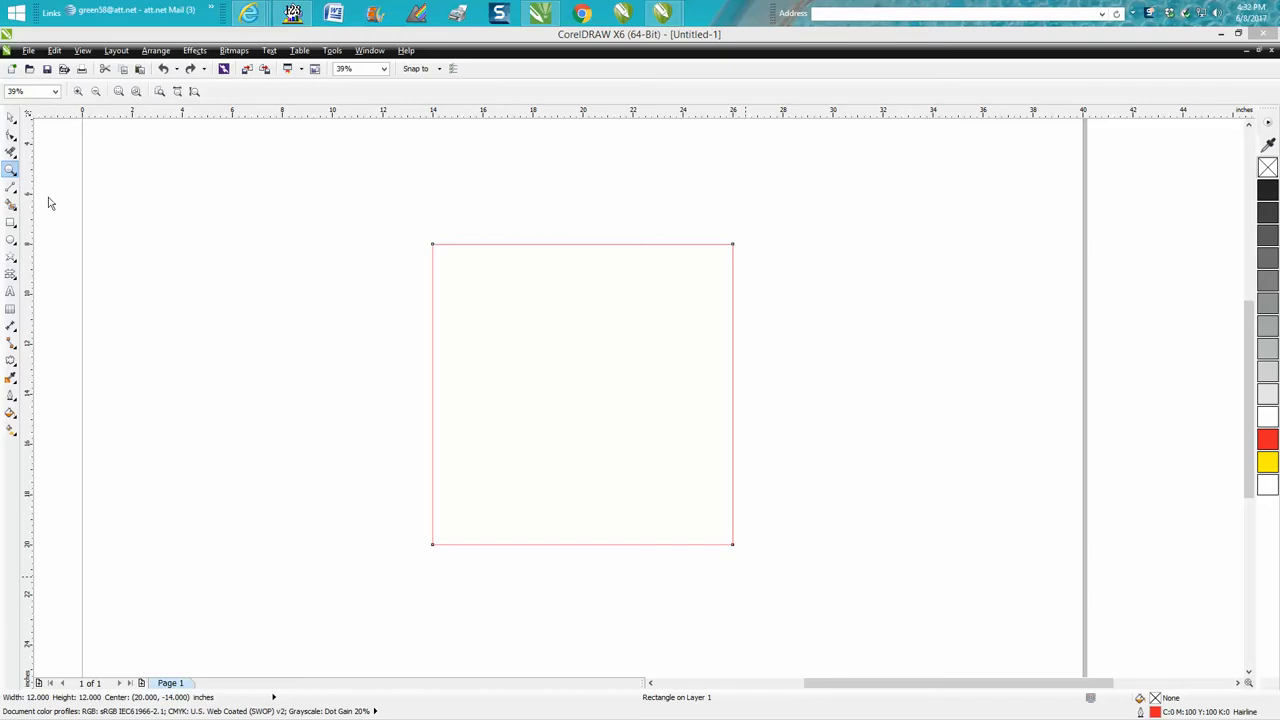
Step: Select the 12-inch square so its width and height show in the Object Size fields
left_click_drag(404, 216, 750, 556)
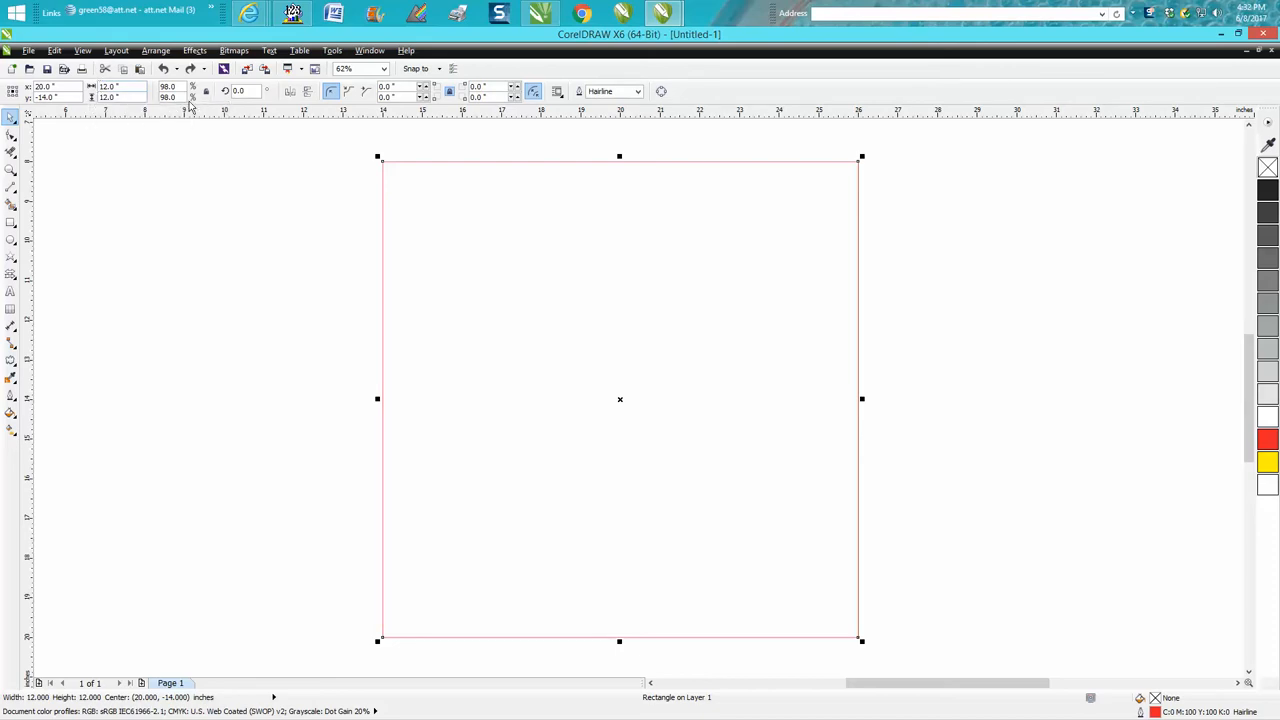
mouse_move(204, 92)
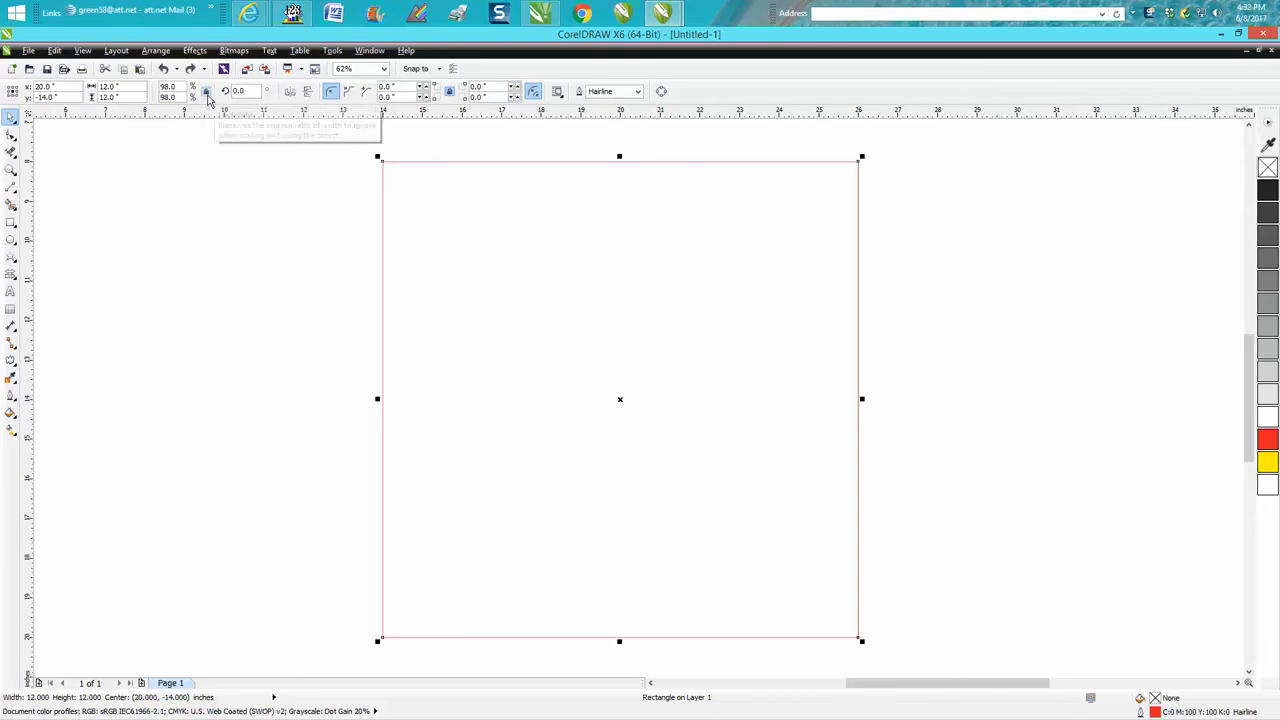
mouse_move(204, 92)
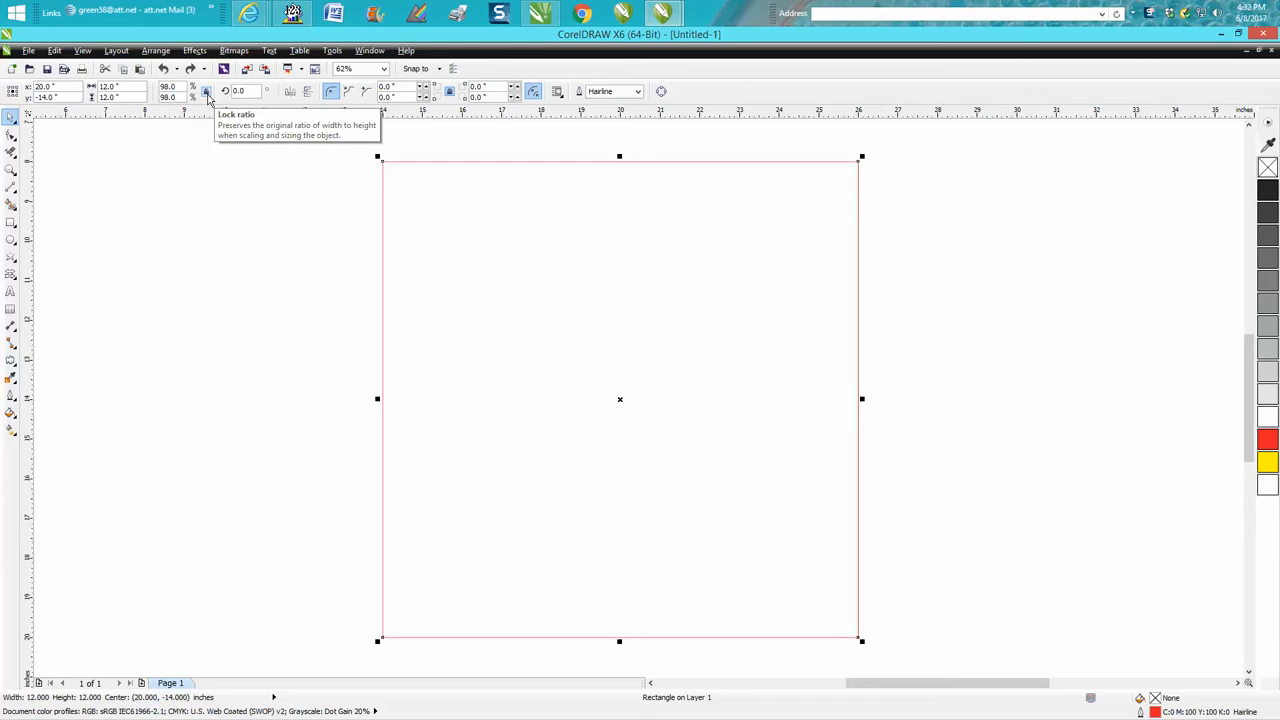
mouse_move(148, 92)
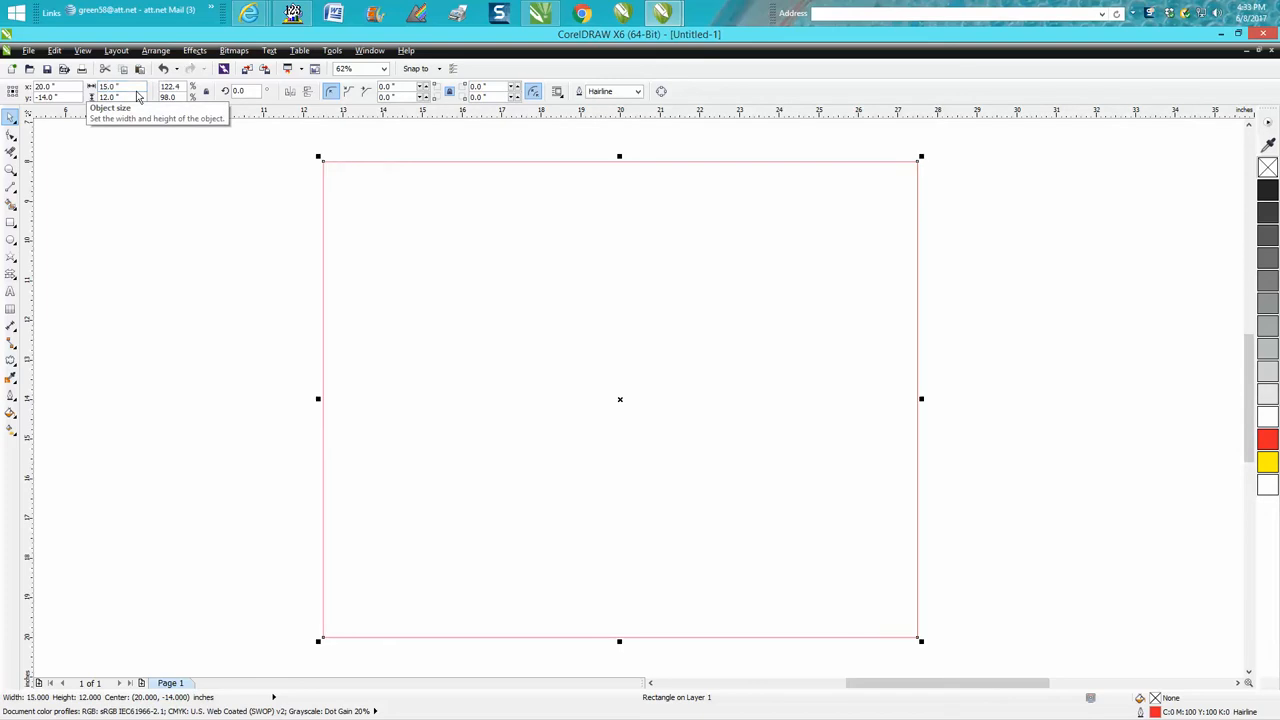
mouse_move(620, 400)
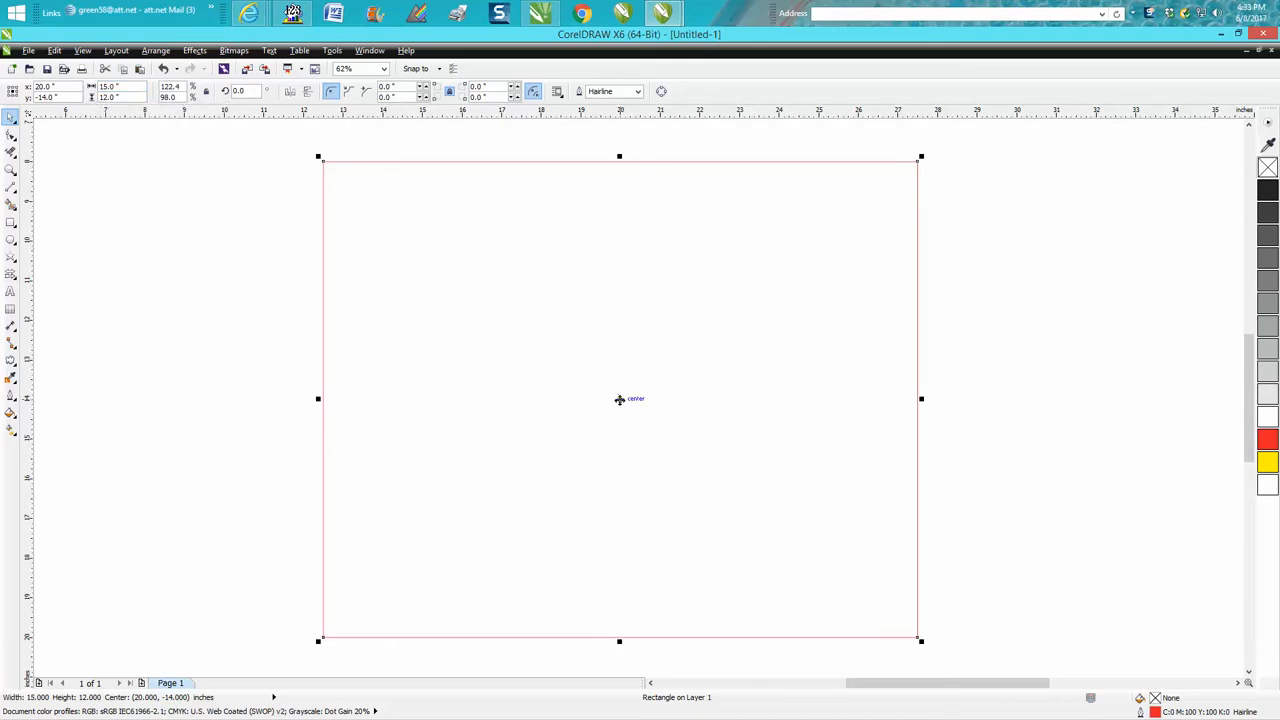
mouse_move(160, 112)
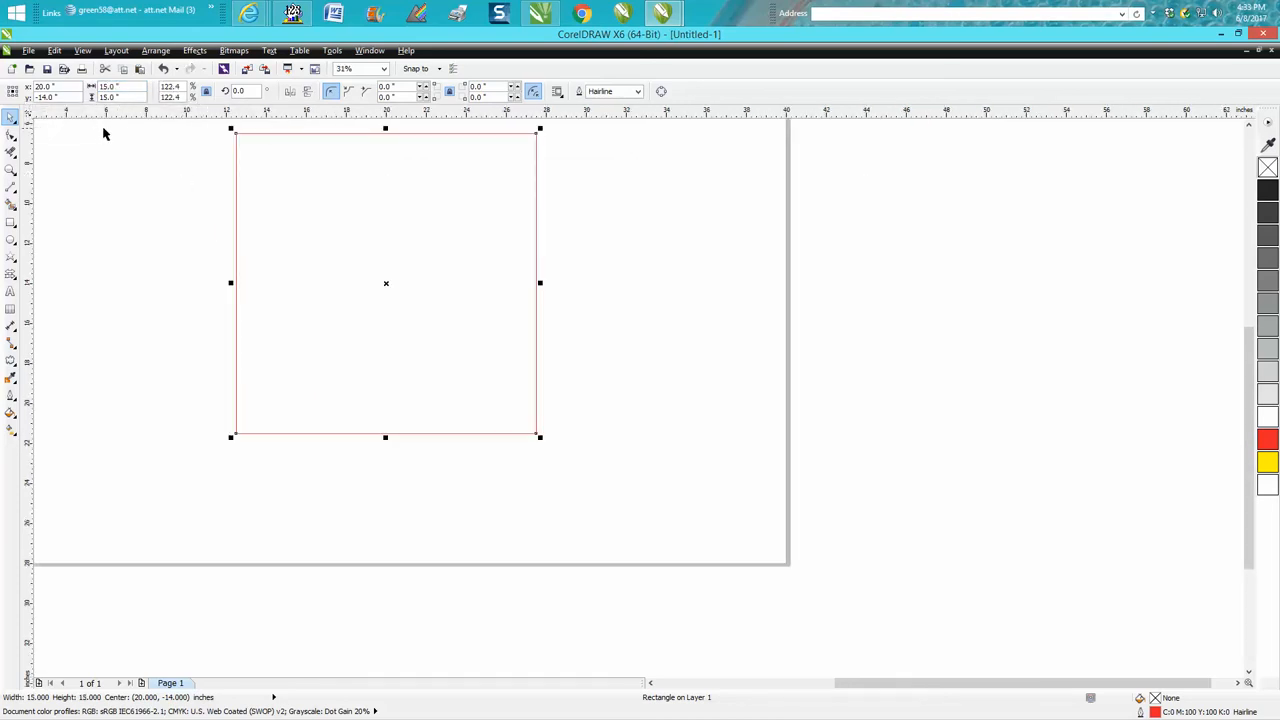
mouse_move(206, 92)
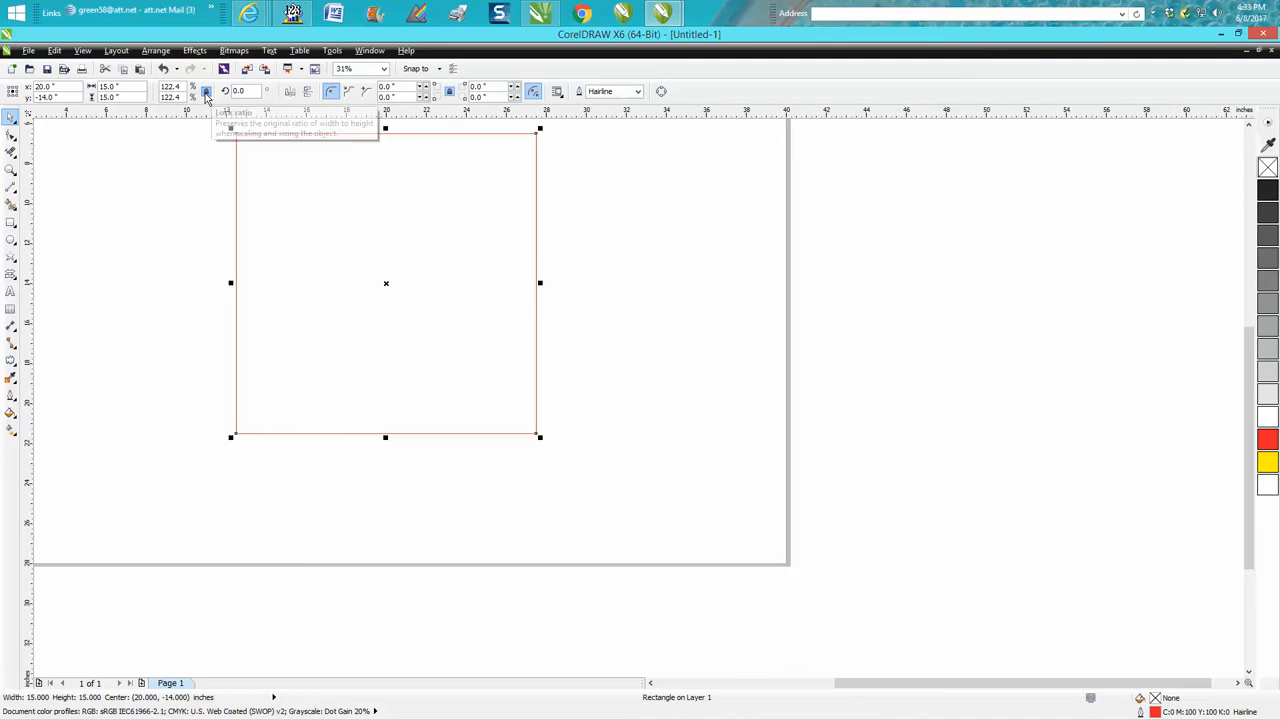
mouse_move(206, 92)
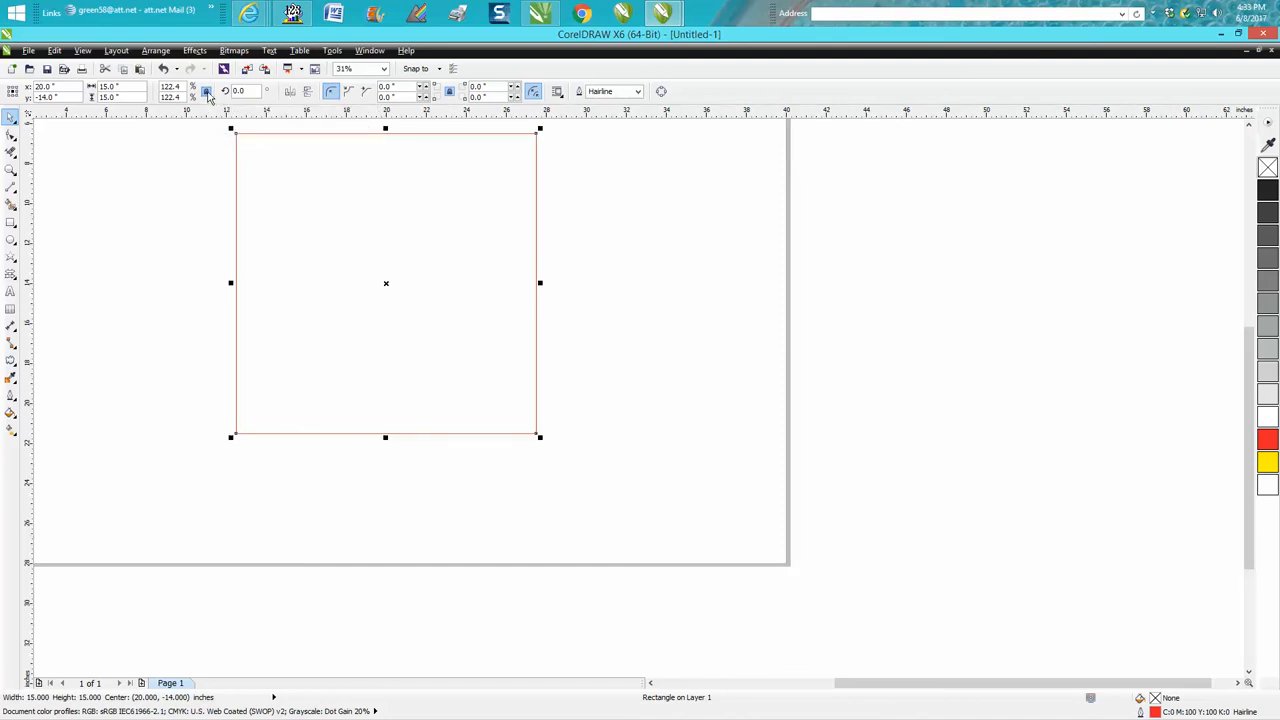
mouse_move(208, 92)
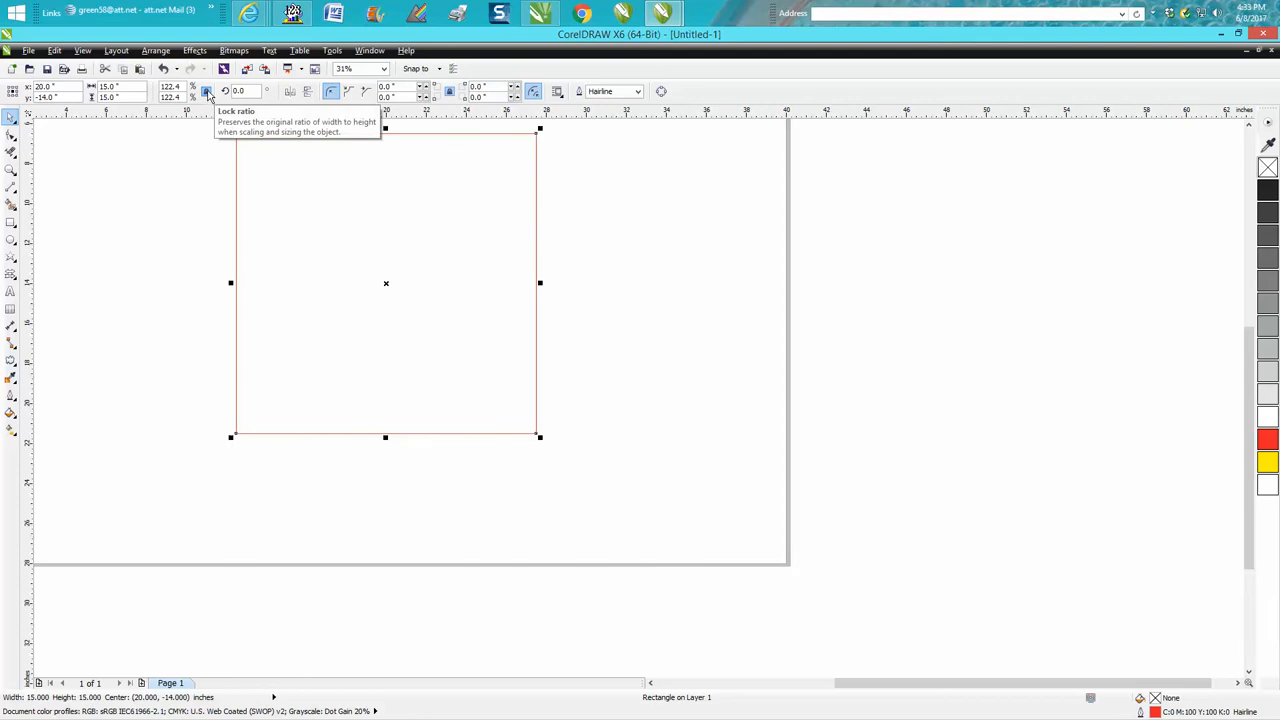